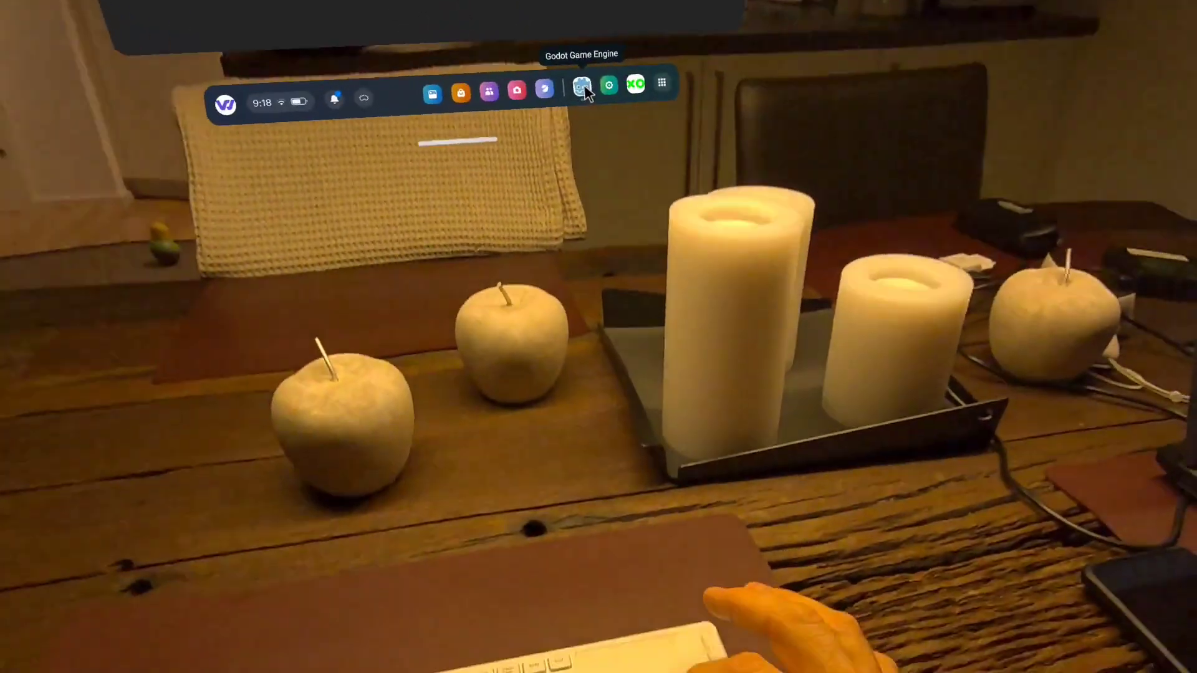
- Launch Godot Engine from the headset taskbar, showing an empty project manager
left_click(582, 89)
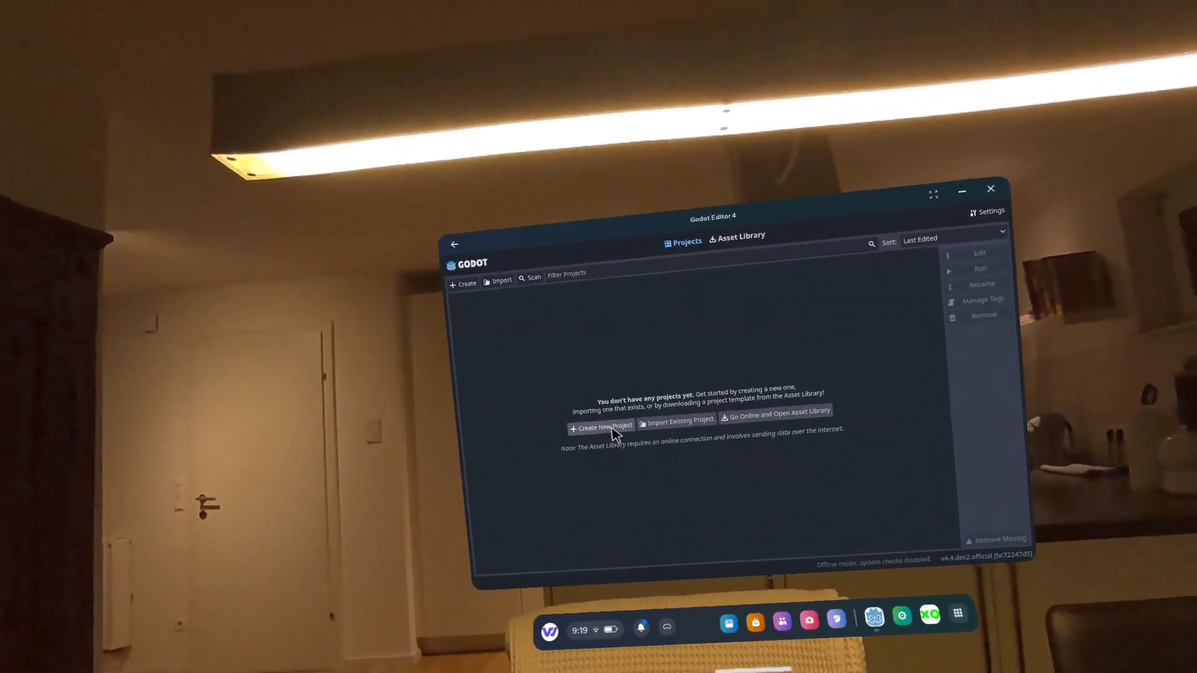
- Begin a new project named FirstVR using the Mobile renderer
left_click(602, 428)
type("FirstVR")
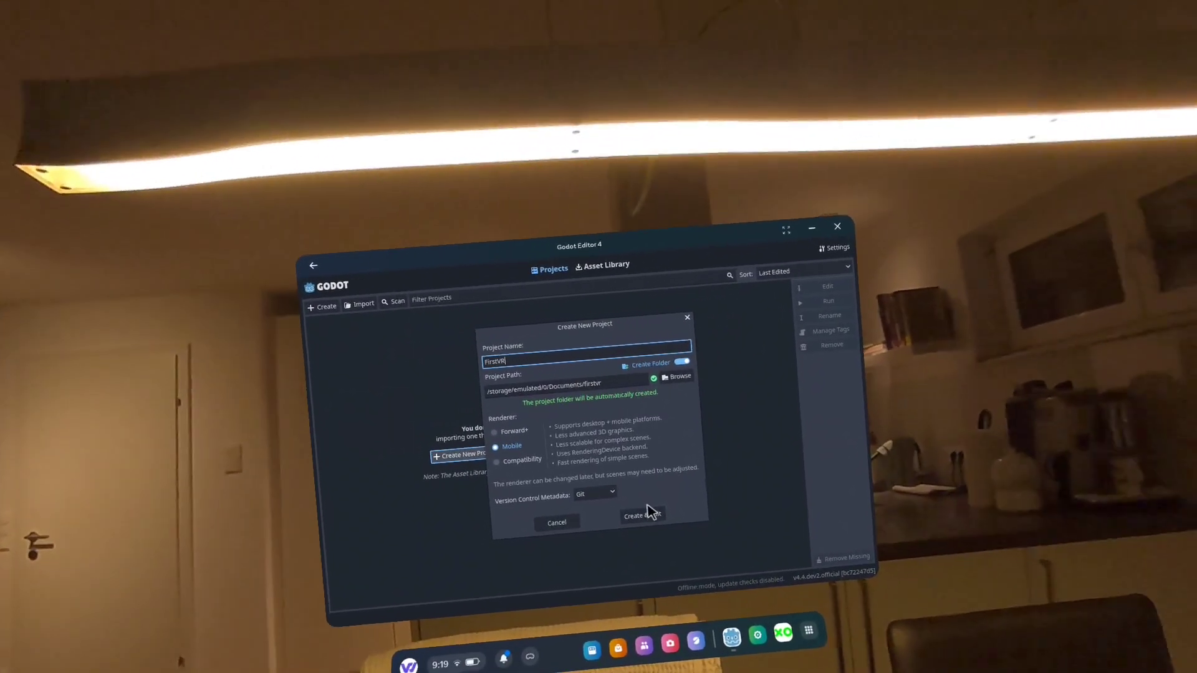
- Create and open FirstVR, then add an XROrigin3D with a child Camera3D
left_click(641, 516)
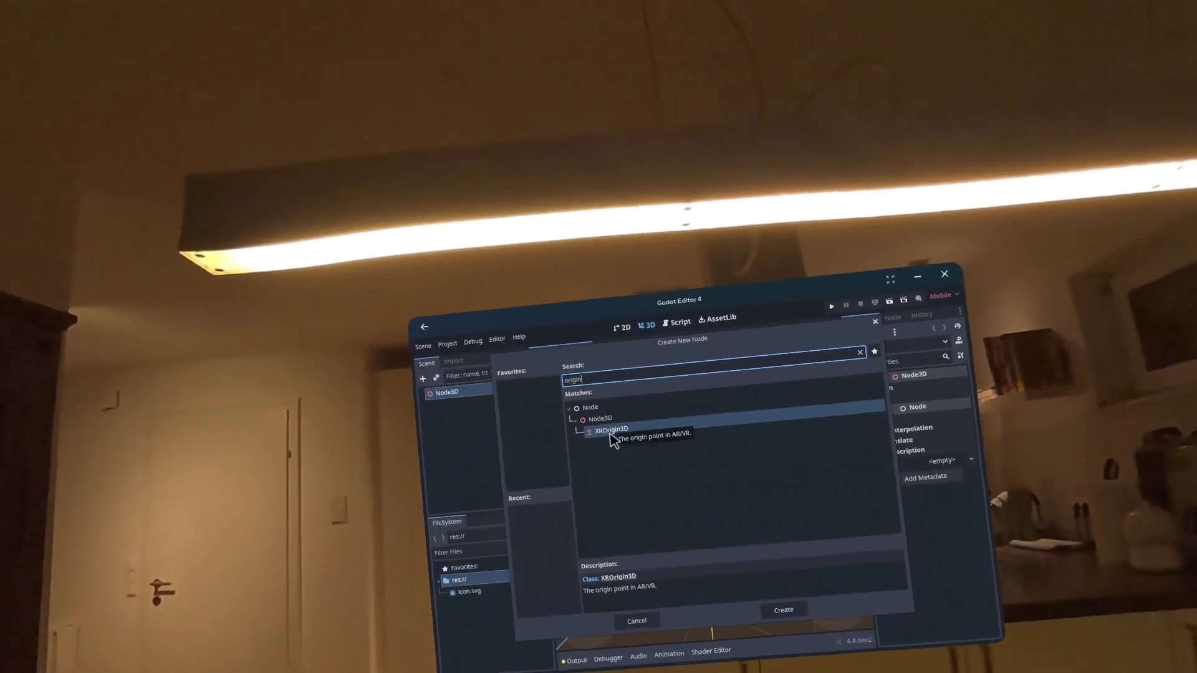
left_click(782, 609)
type("camera")
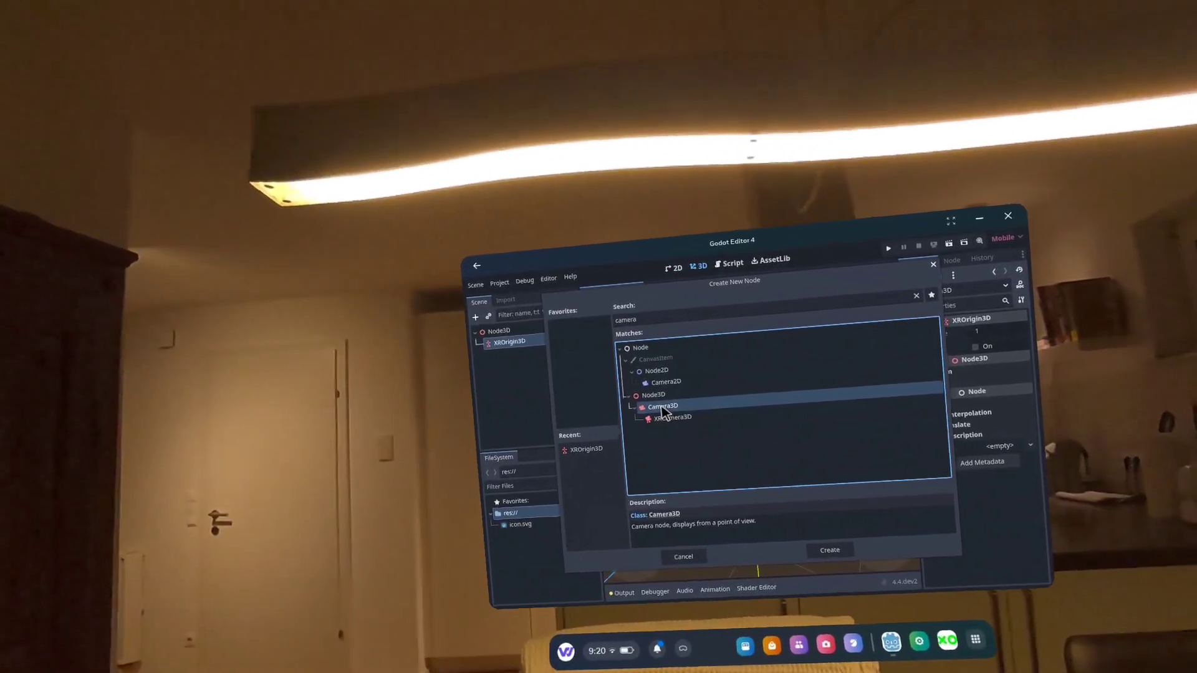
left_click(828, 550)
type("meshin")
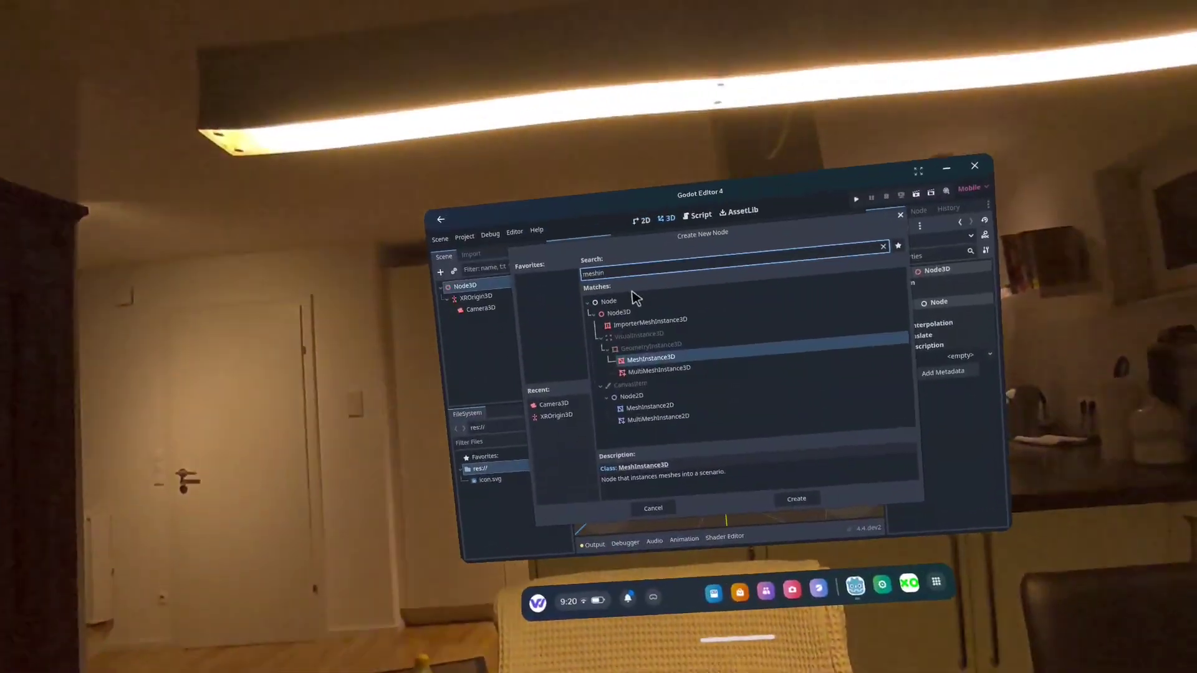
- Add a MeshInstance3D node and assign it a new BoxMesh
left_click(795, 499)
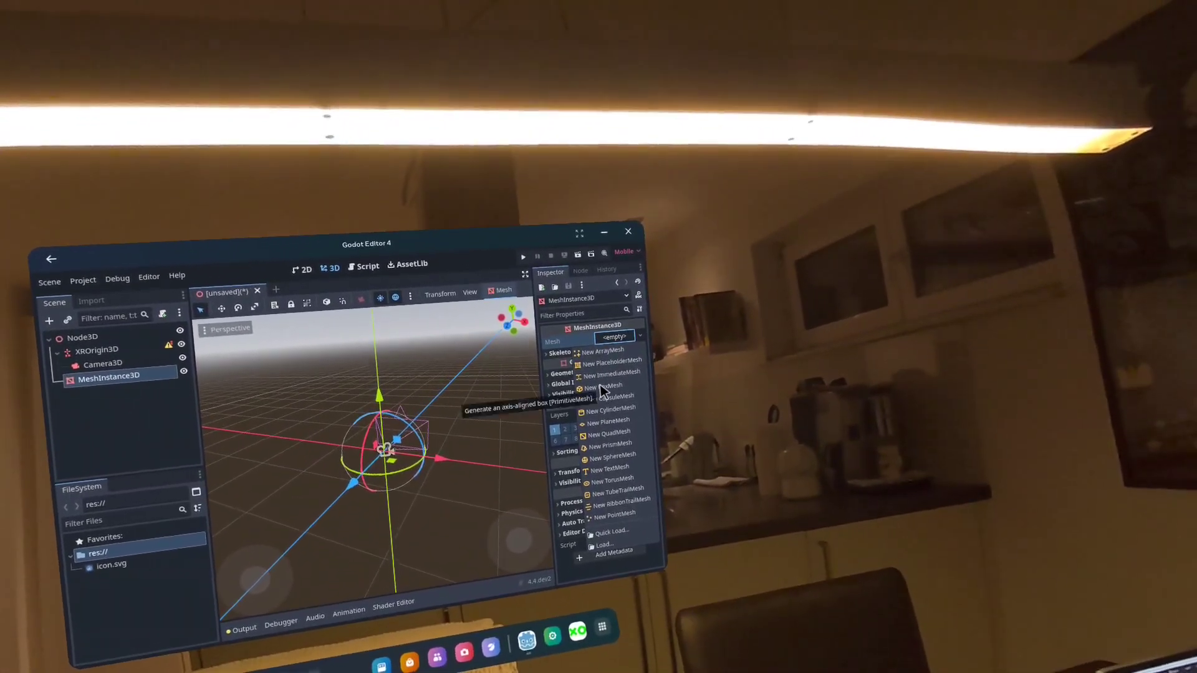
left_click(603, 387)
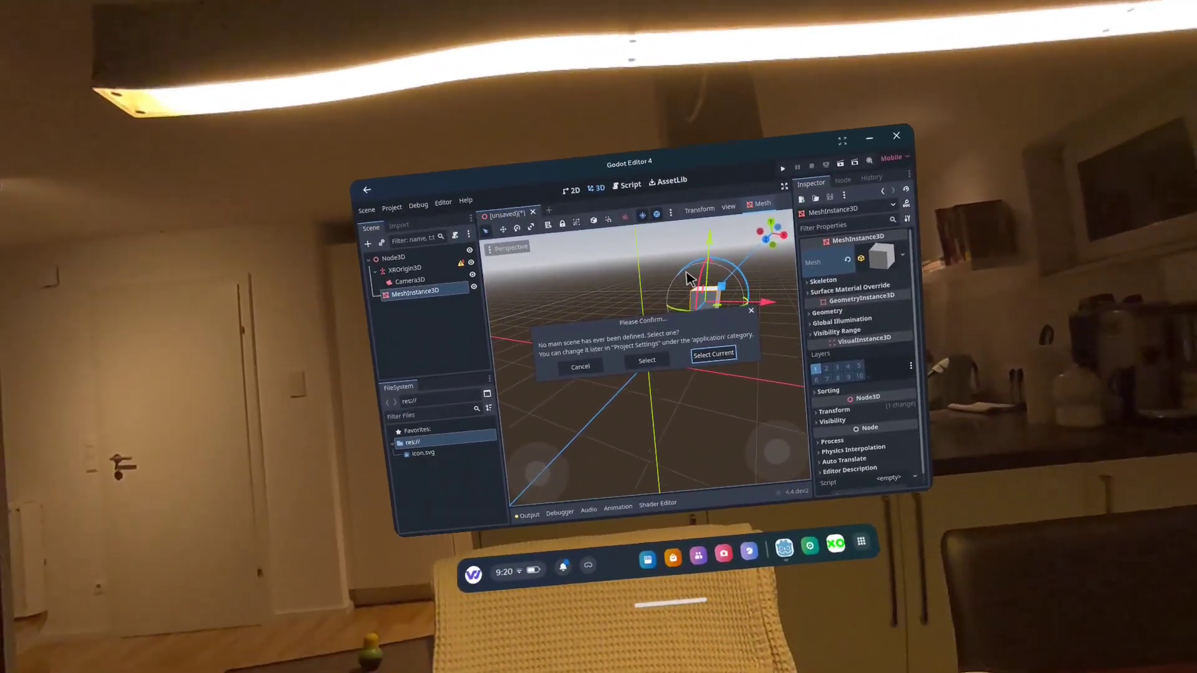
- Use the current scene as the main scene and save it as Main.tscn
left_click(712, 354)
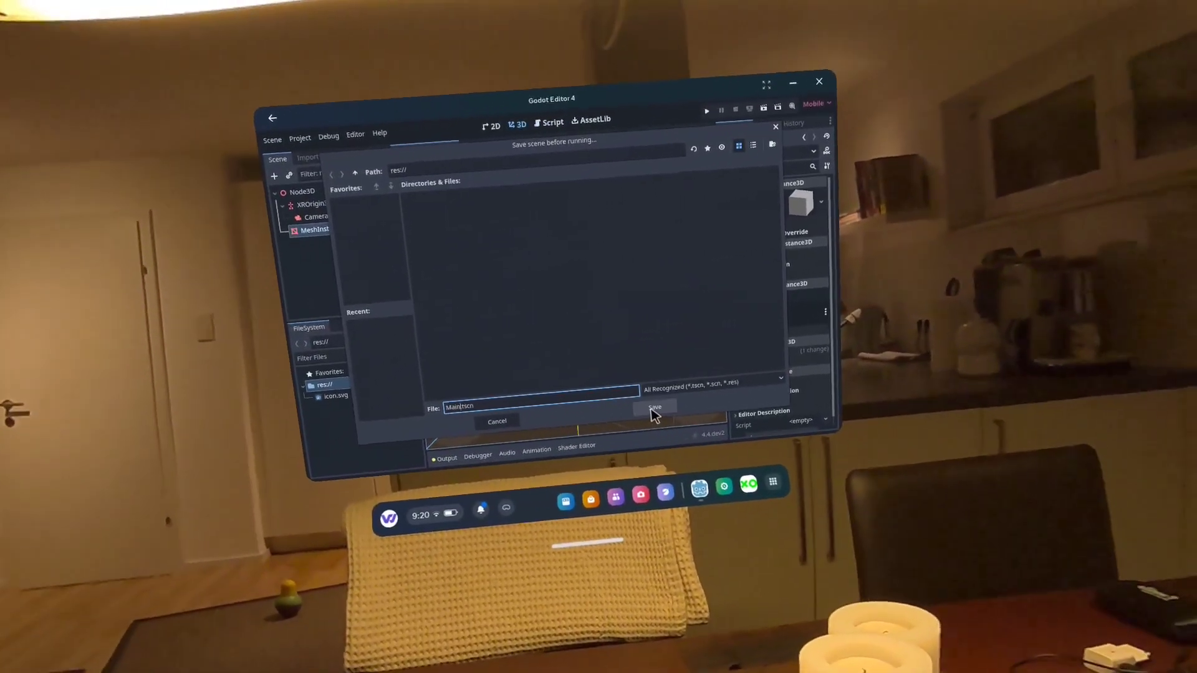
left_click(654, 406)
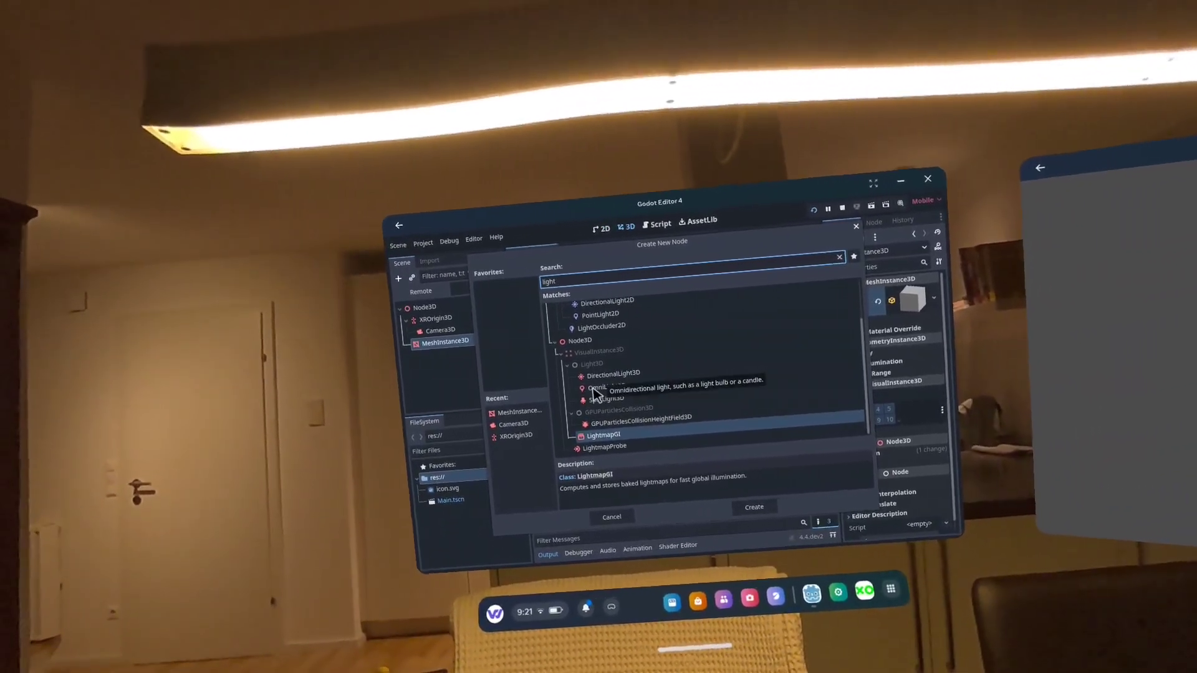
- Add an OmniLight3D node to the scene
left_click(752, 516)
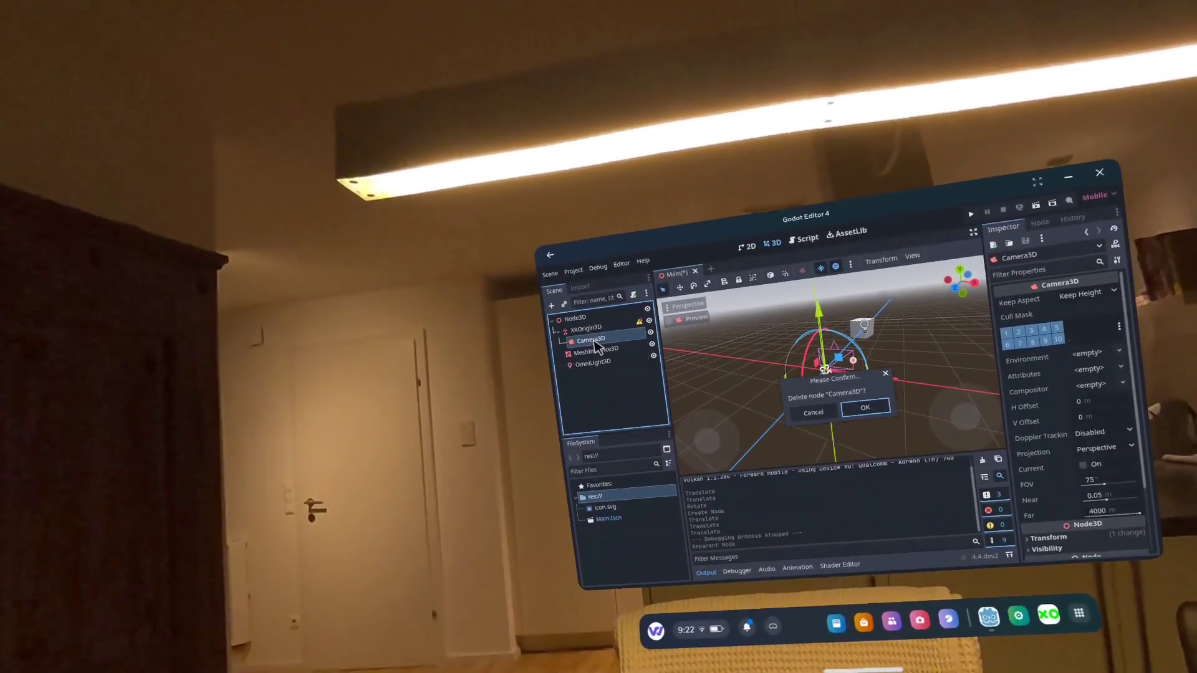
- Delete Camera3D and add an XRCamera3D under XROrigin3D
left_click(864, 407)
type("camera")
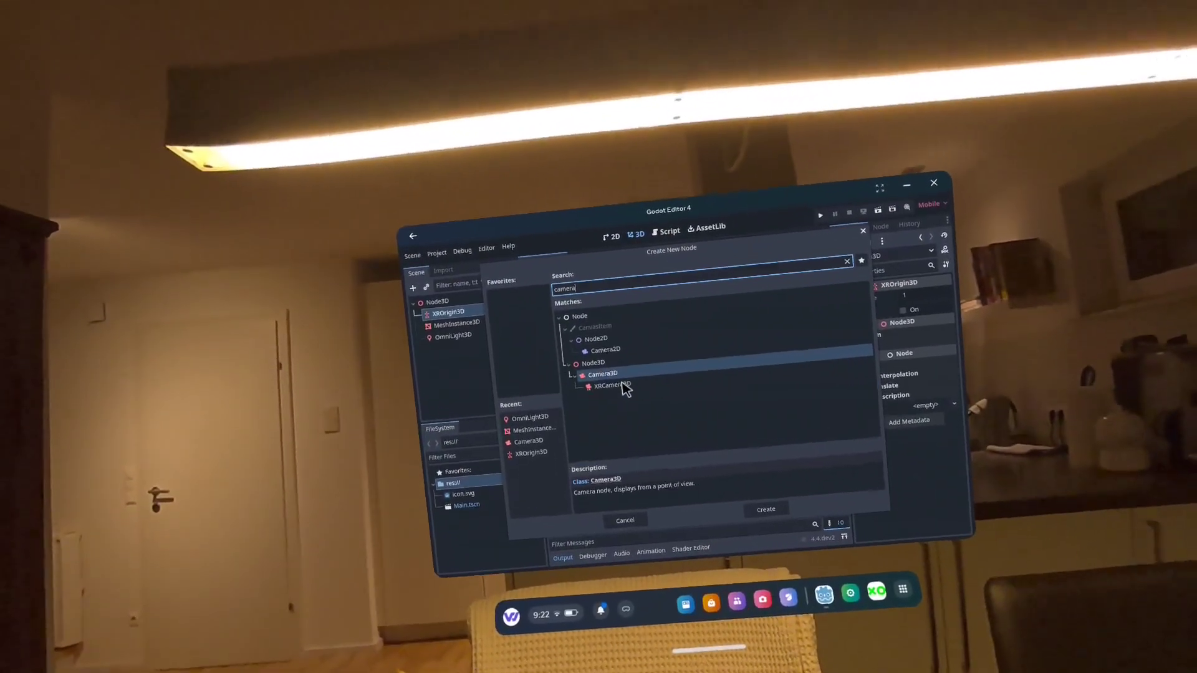
left_click(765, 510)
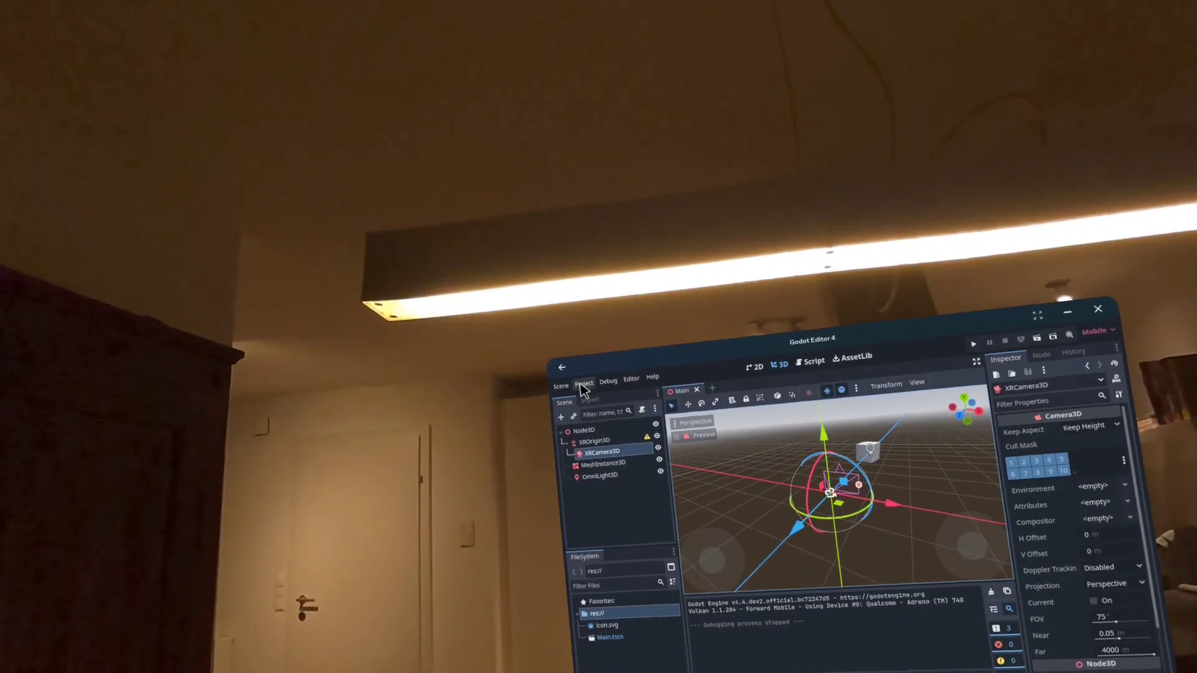
left_click(583, 381)
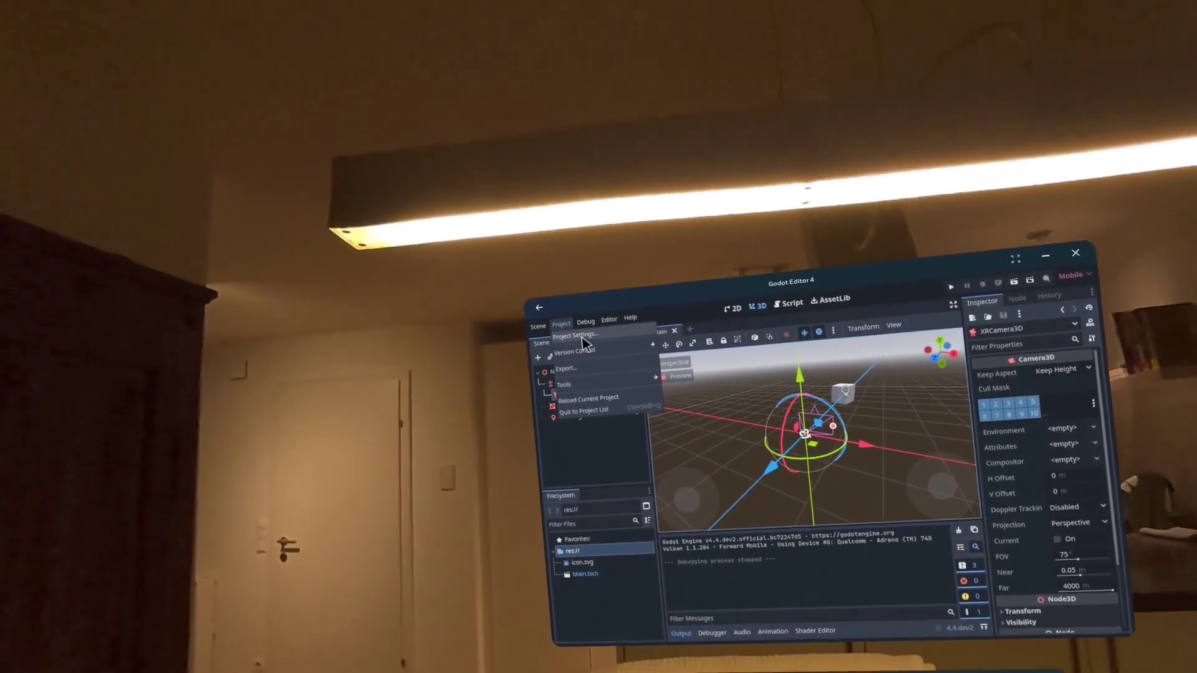
- Enable OpenXR and XR Shaders in Project Settings, then save and restart
left_click(574, 336)
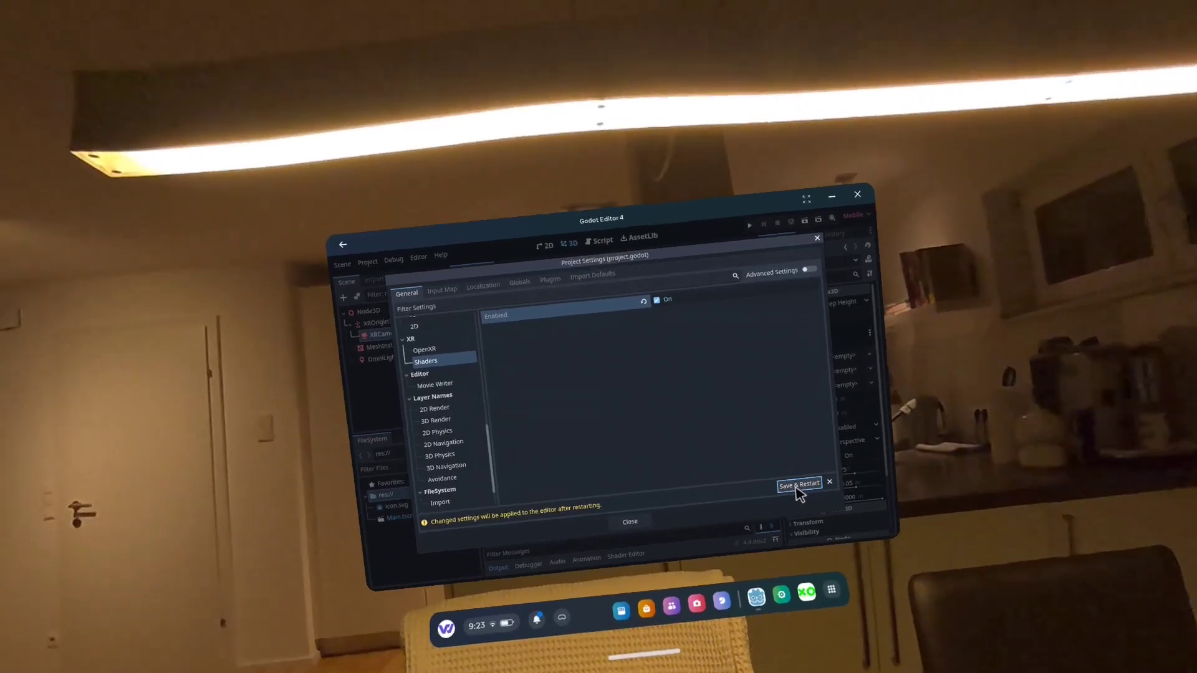
left_click(798, 483)
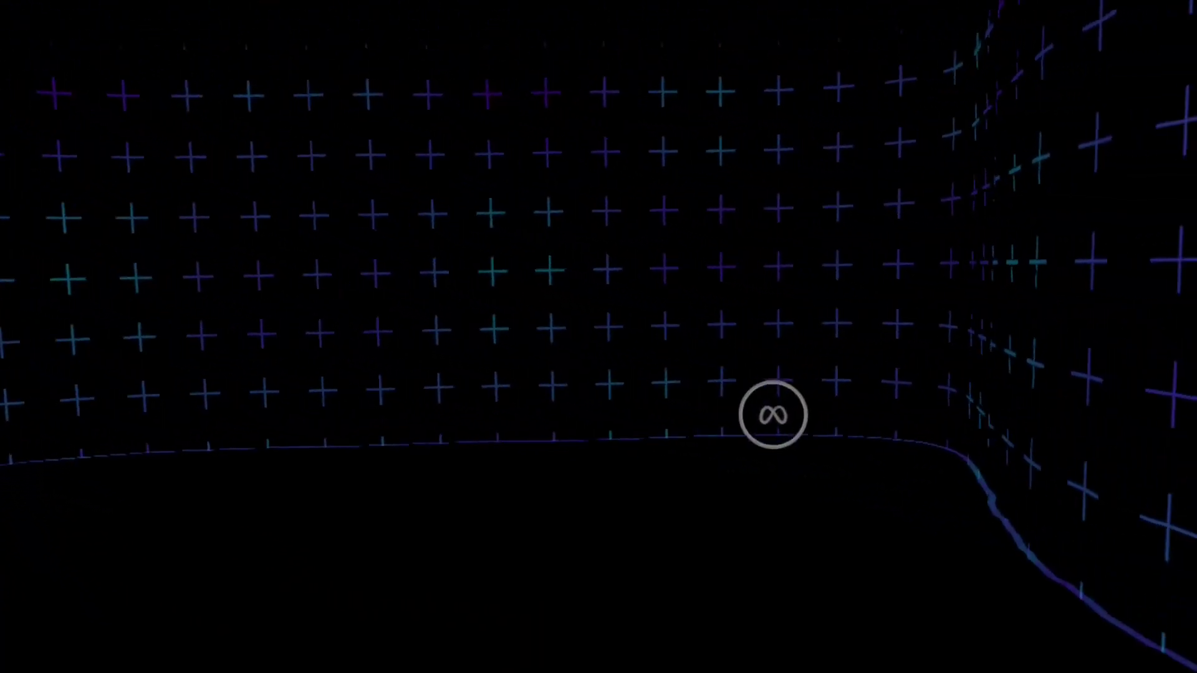
- Run the project in the headset, which shows only an empty loading environment
left_click(772, 415)
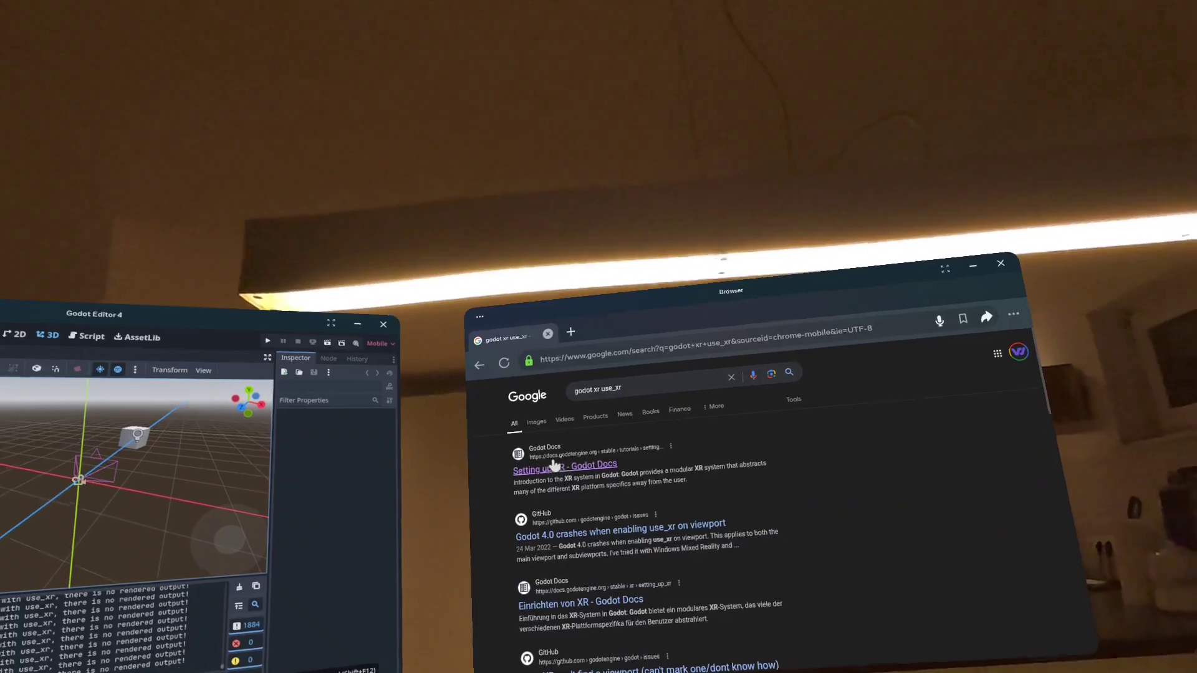
- Open the Godot Docs 'Setting up XR' page and scroll to its scene setup section
left_click(563, 465)
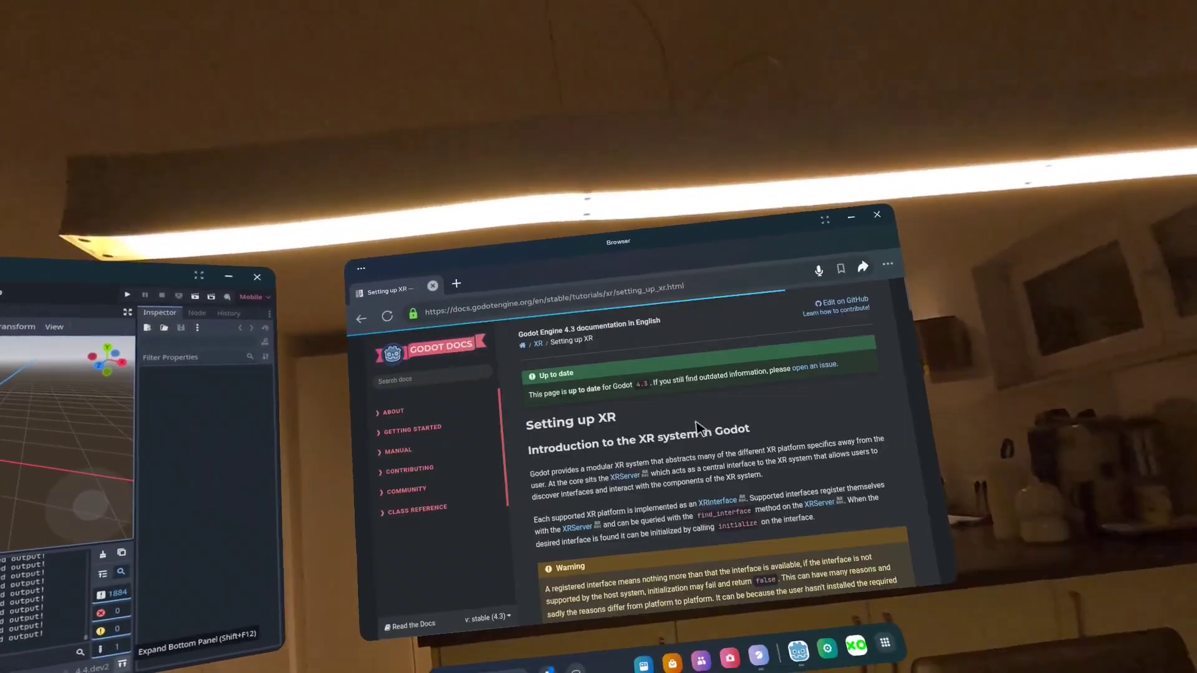
scroll("down", 3)
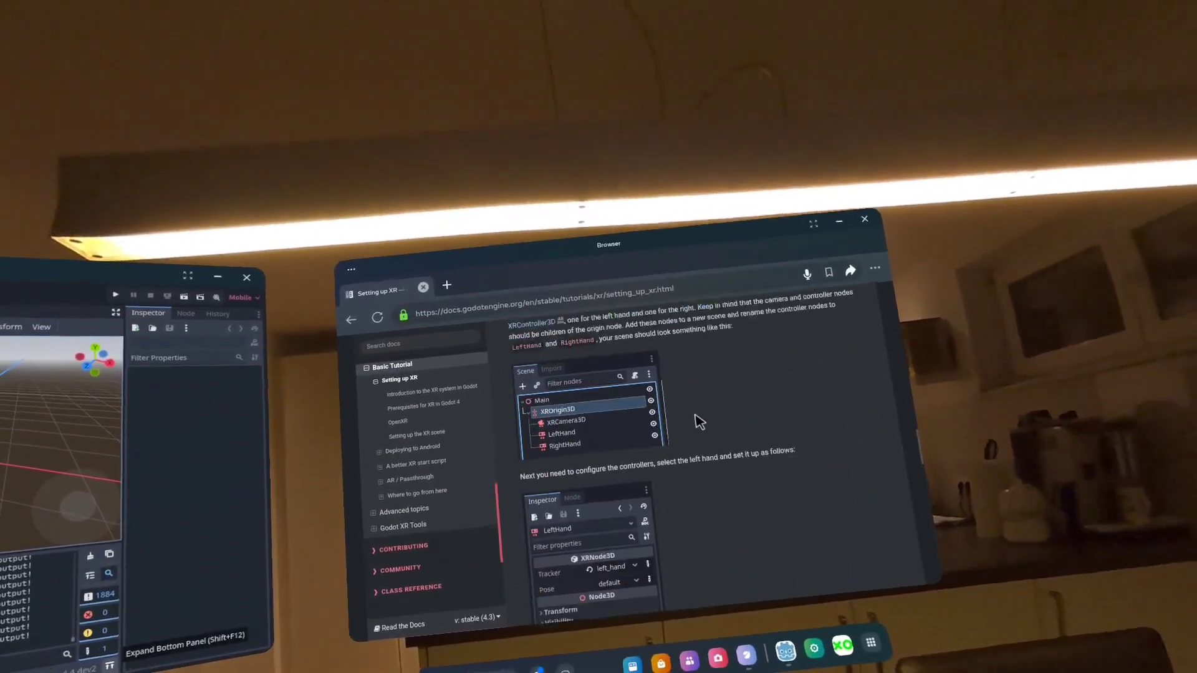
scroll("down", 3)
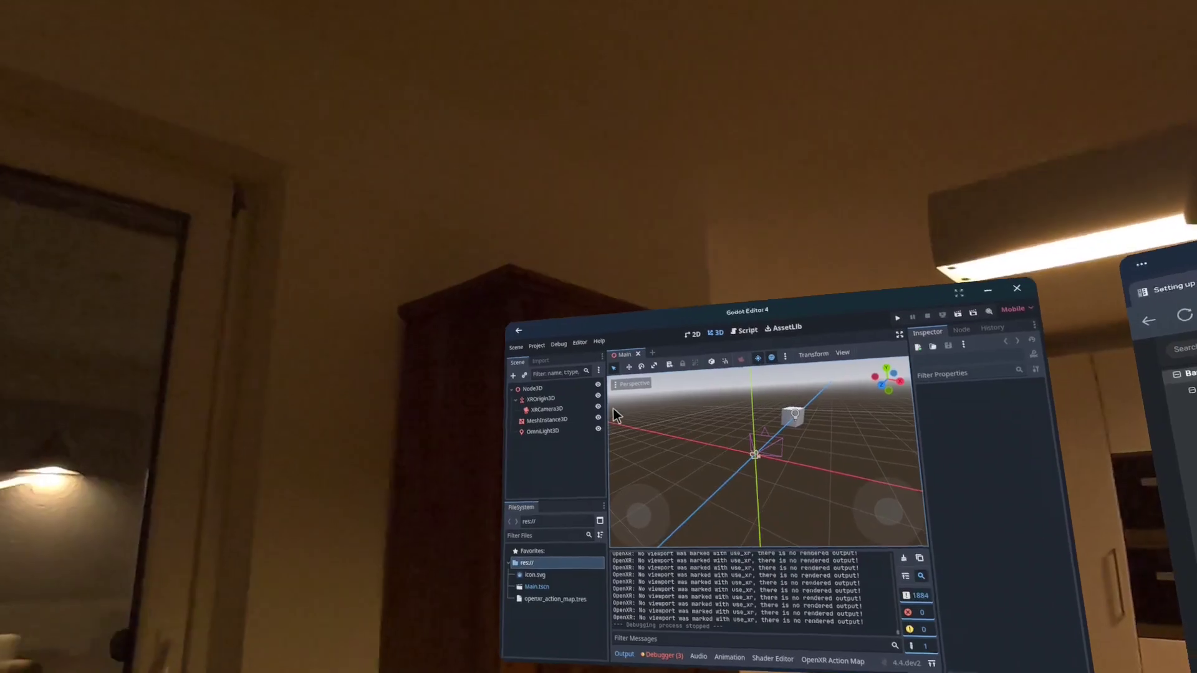
- Attach a new GDScript at res://xr_origin_3d.gd to the XROrigin3D node
left_click(533, 398)
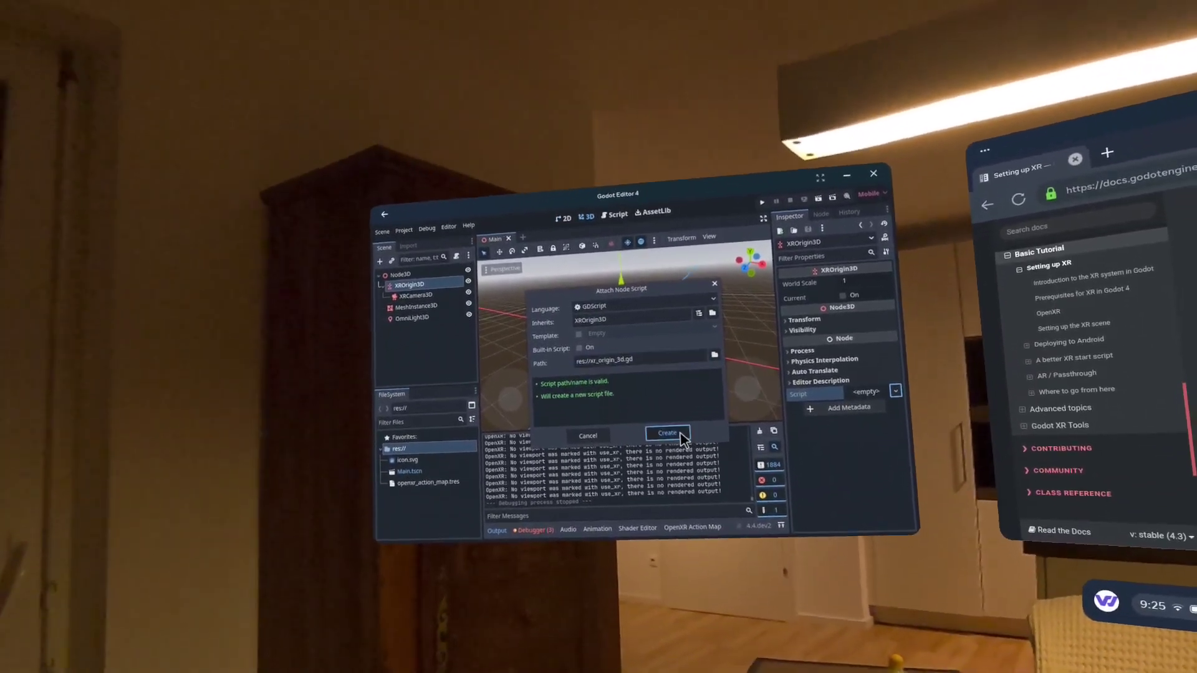
left_click(665, 434)
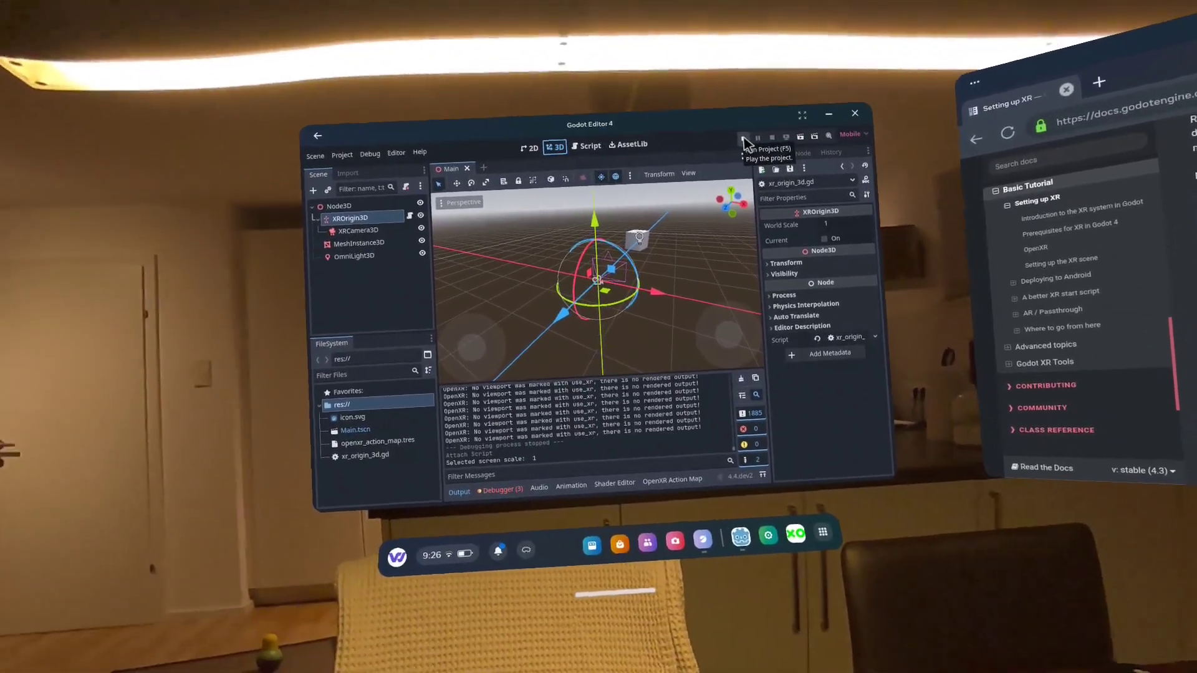
- Run the project again and confirm 'OpenXR initialized successfully' in the Output panel
left_click(759, 136)
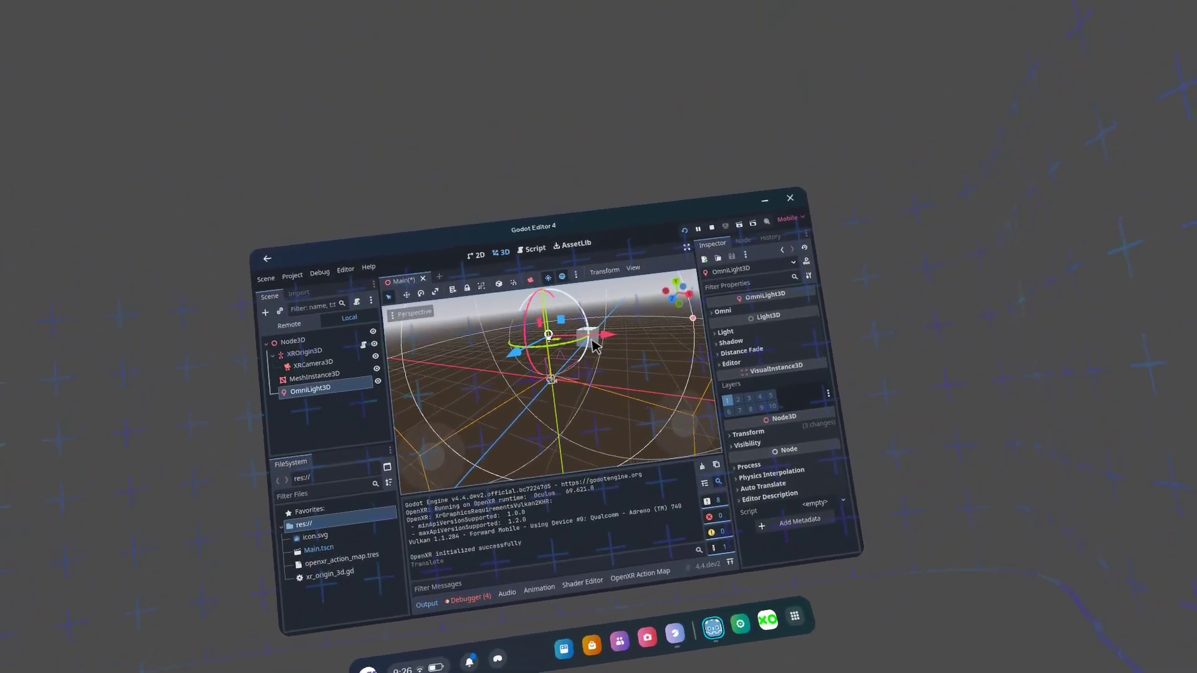
left_click(313, 375)
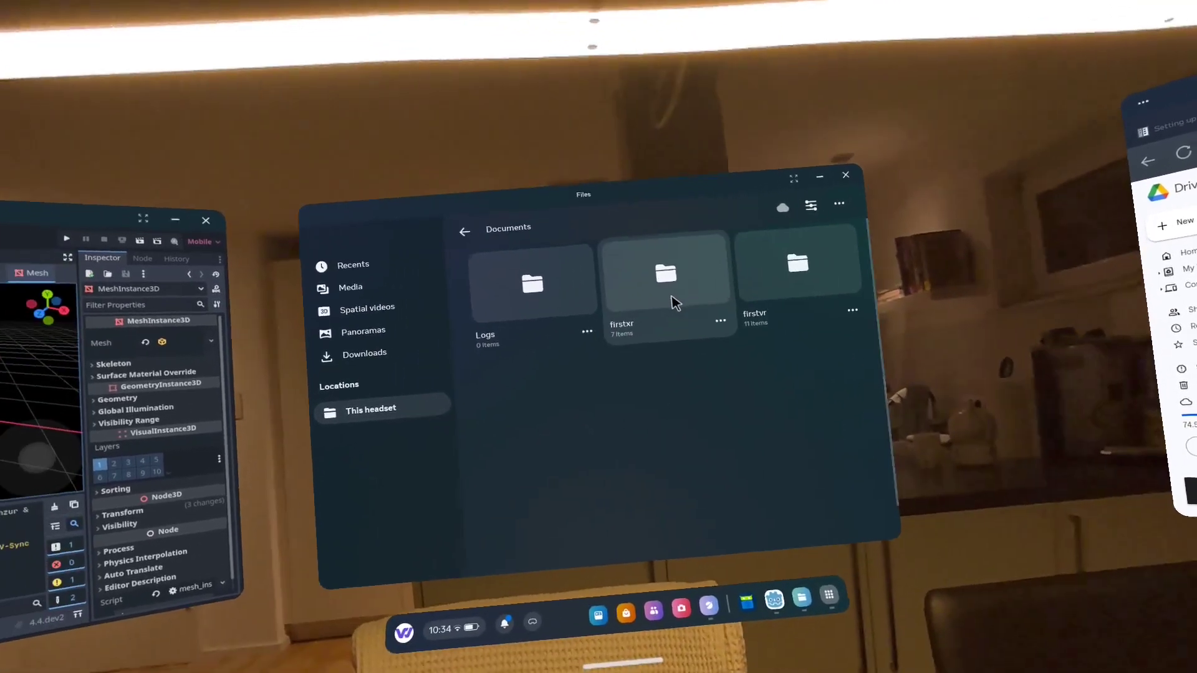
- Open the firstxr folder inside Documents in the Files app
double_click(798, 263)
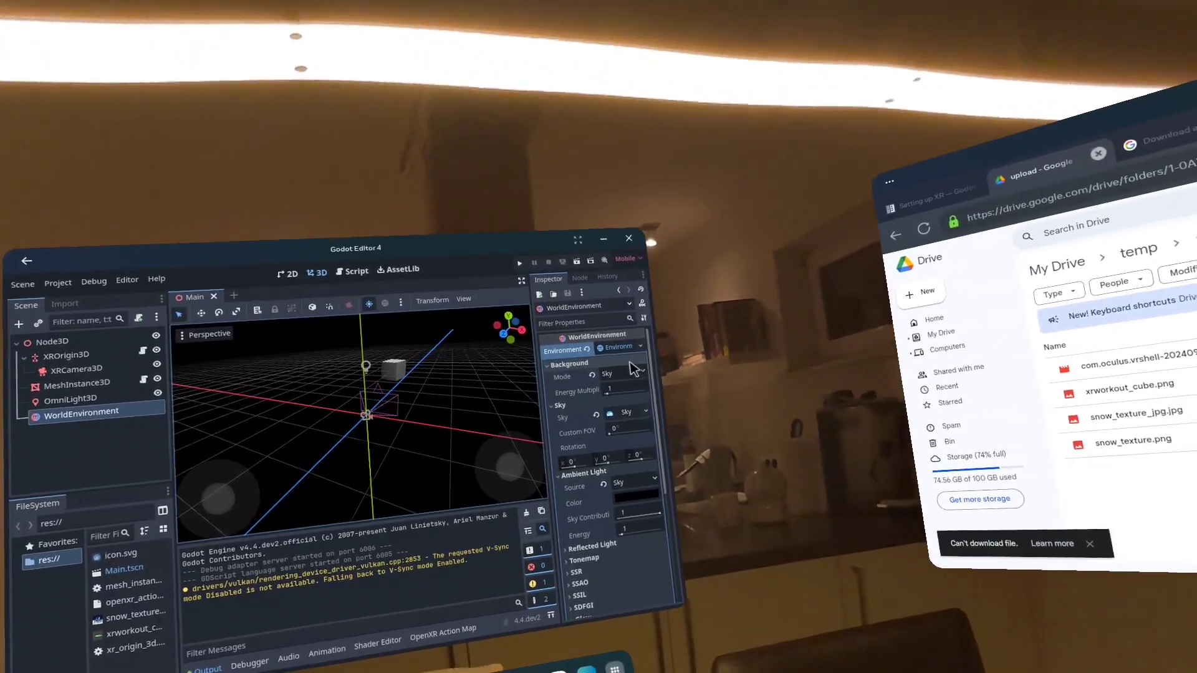
- Set the WorldEnvironment Sky to a New Sky with a New PanoramaSkyMaterial, expanded
left_click(607, 353)
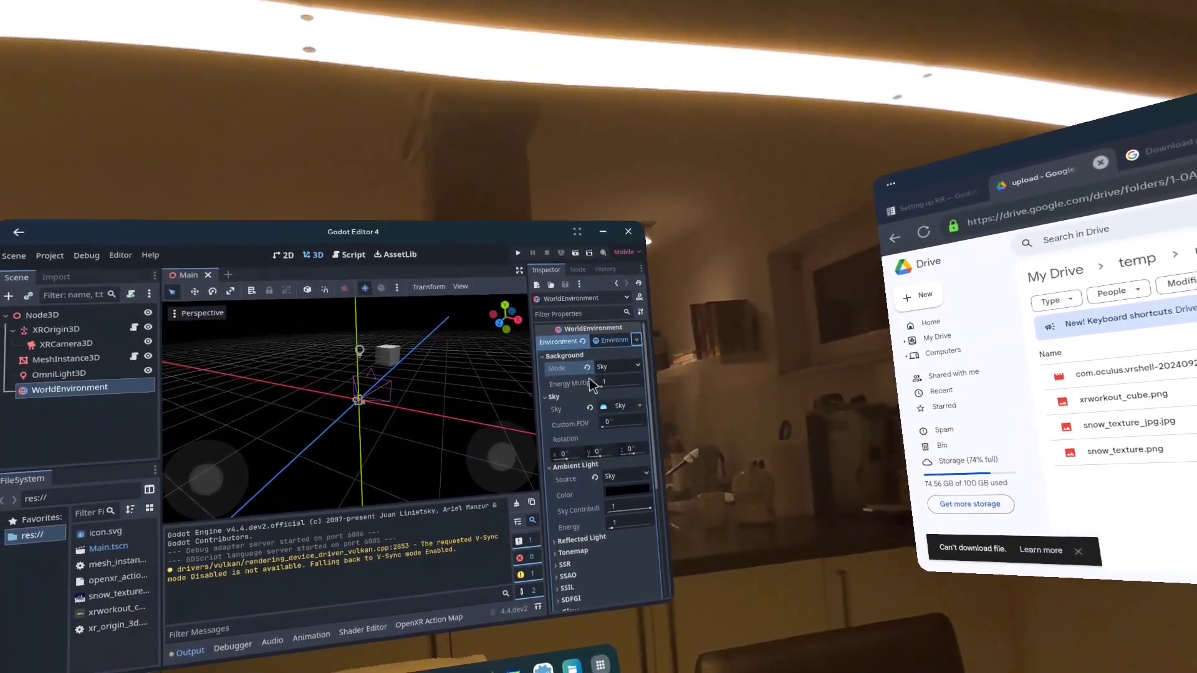
left_click(627, 405)
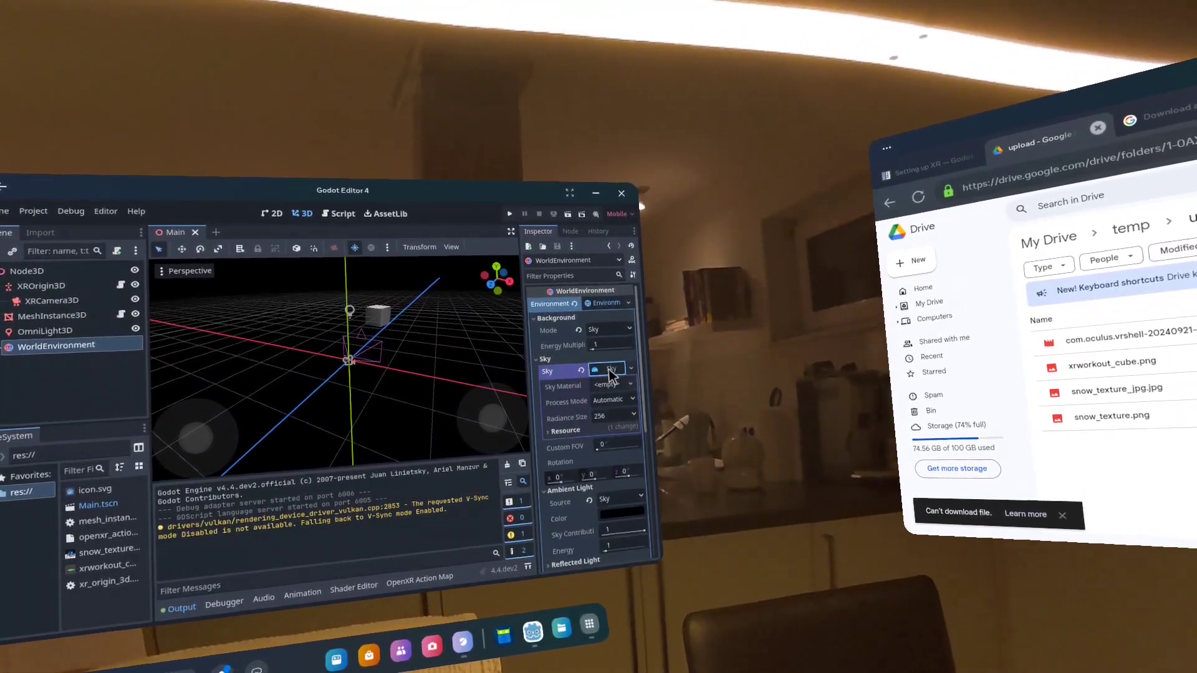
left_click(629, 377)
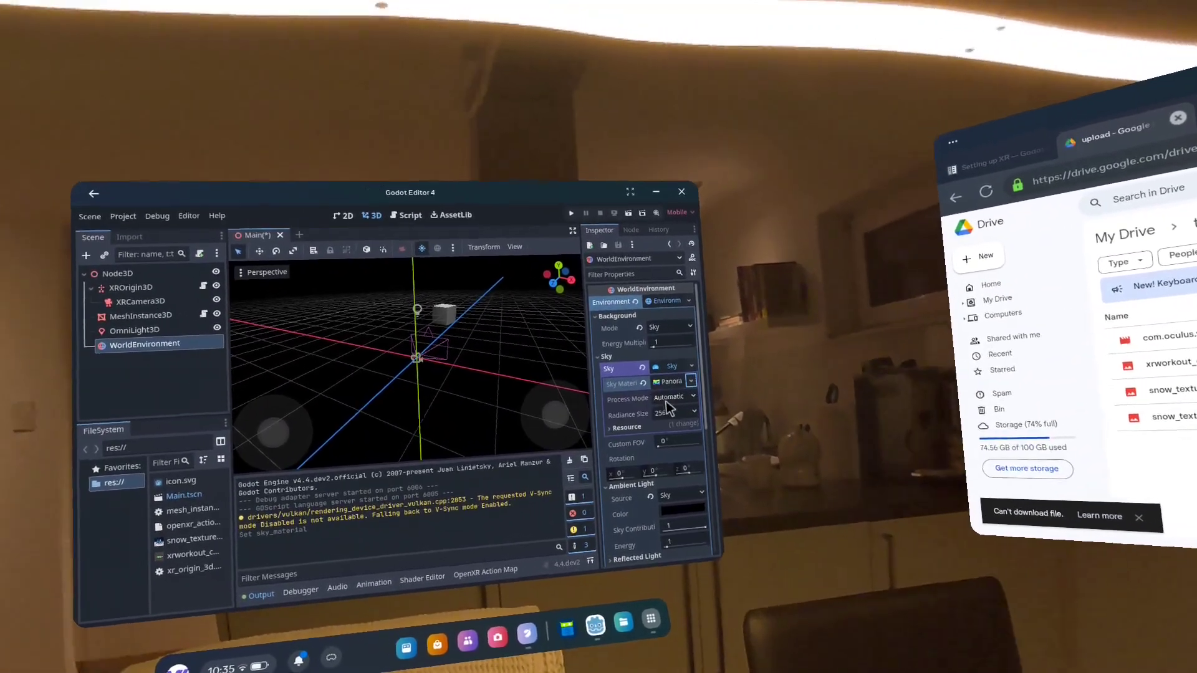
left_click(642, 382)
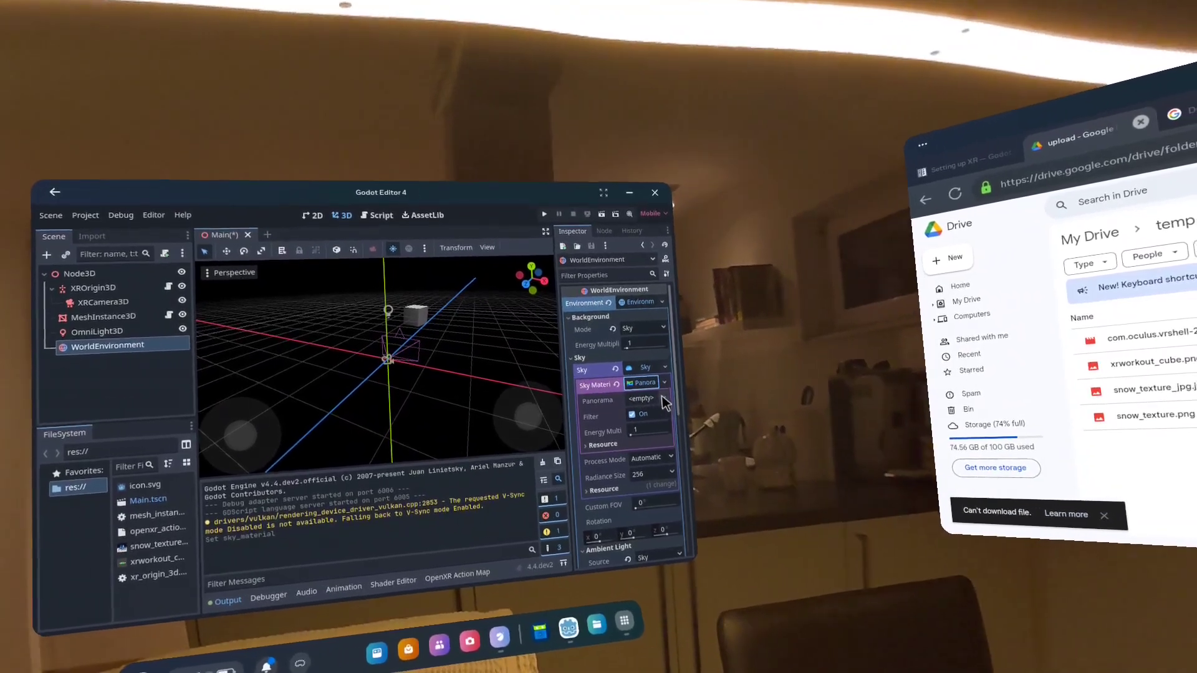
- Load snow_texture into the panorama sky material's Panorama slot
left_click(640, 398)
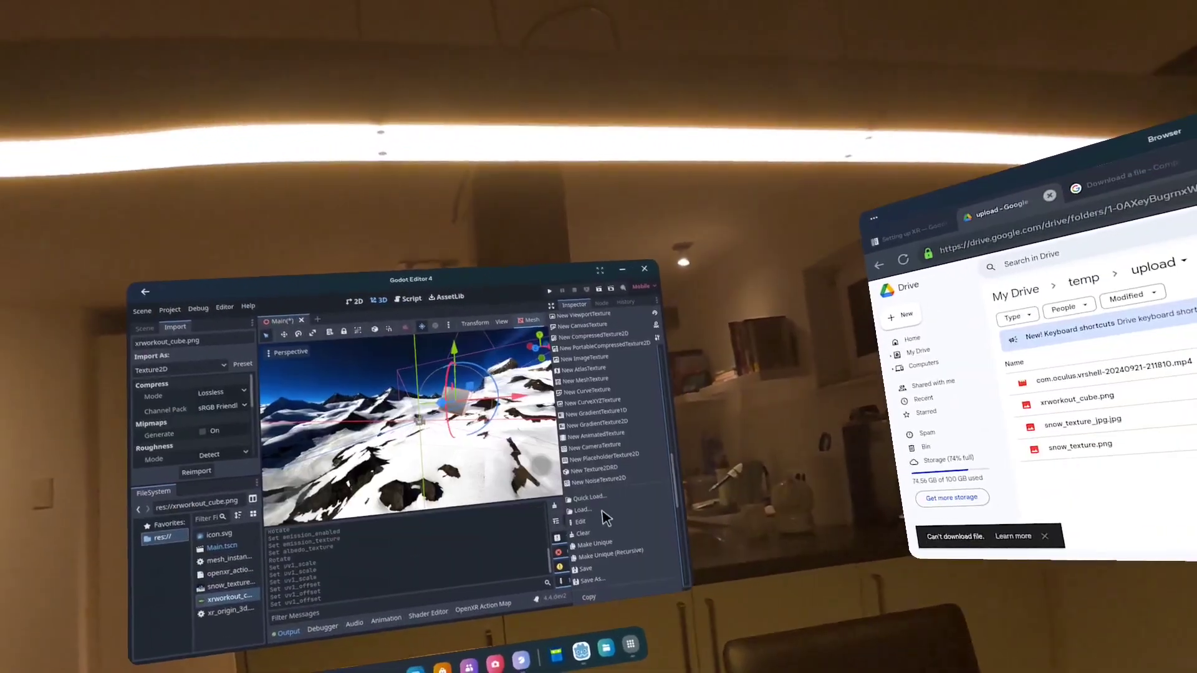
- Load the xrworkout_cube.png image as the cube material's texture
left_click(583, 510)
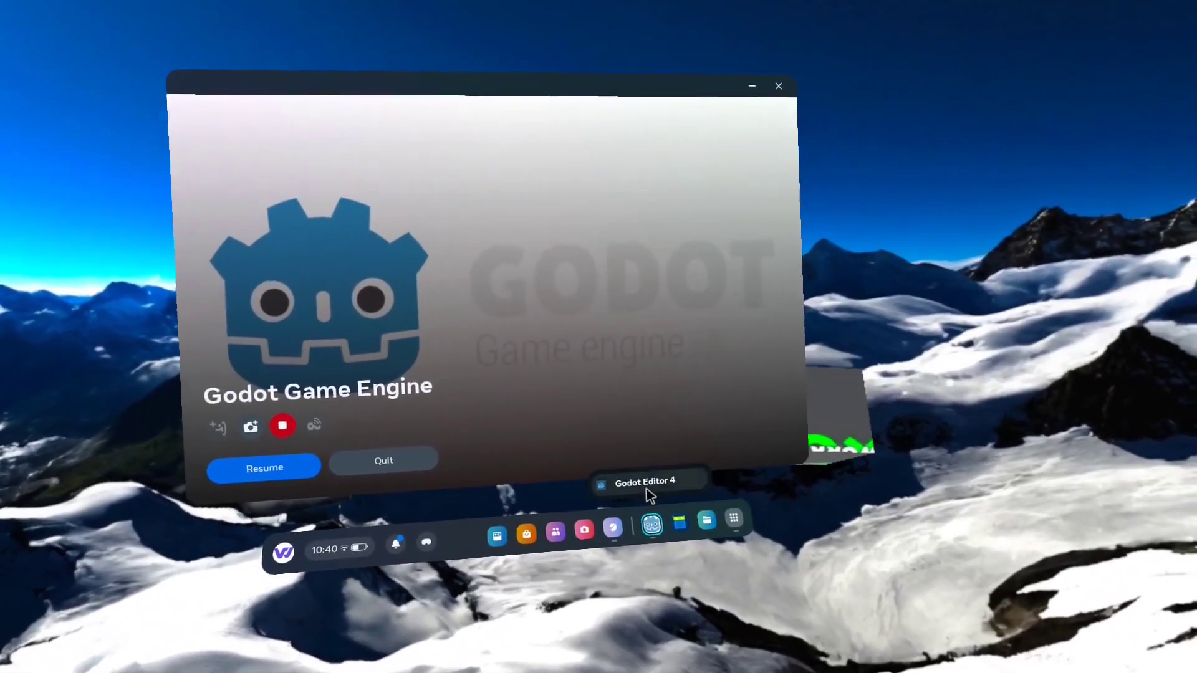
- Return to the editor from the scene running in the headset
left_click(264, 466)
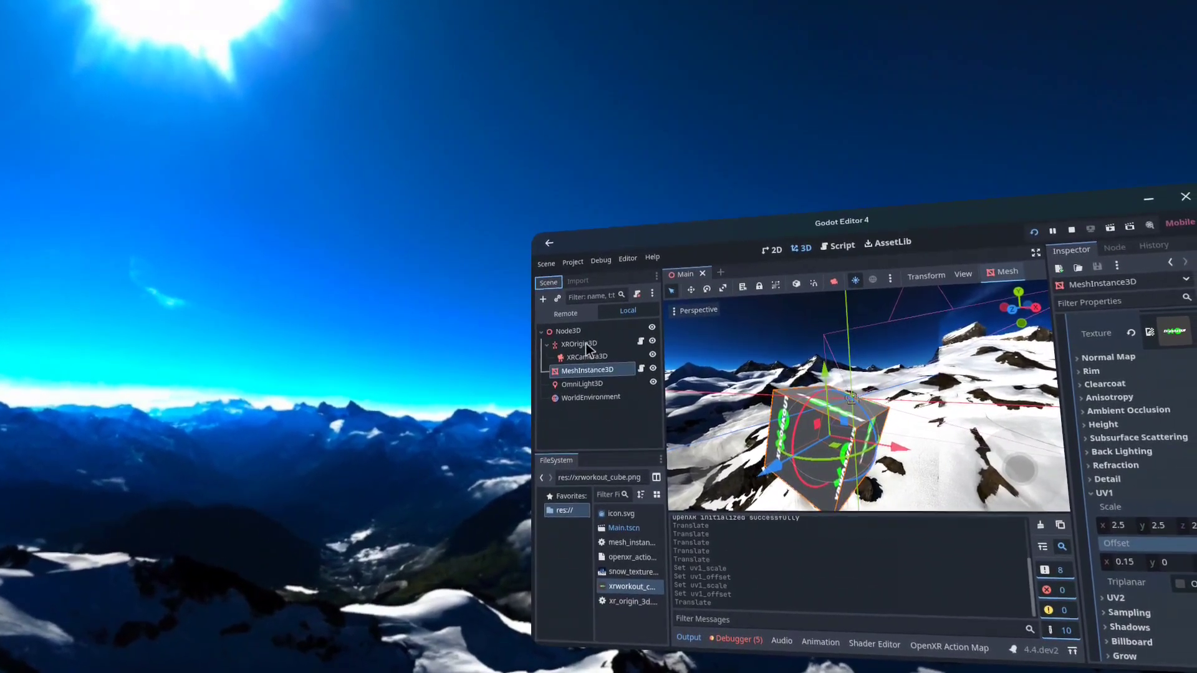
- Select the XROrigin3D node in the Scene dock
left_click(577, 344)
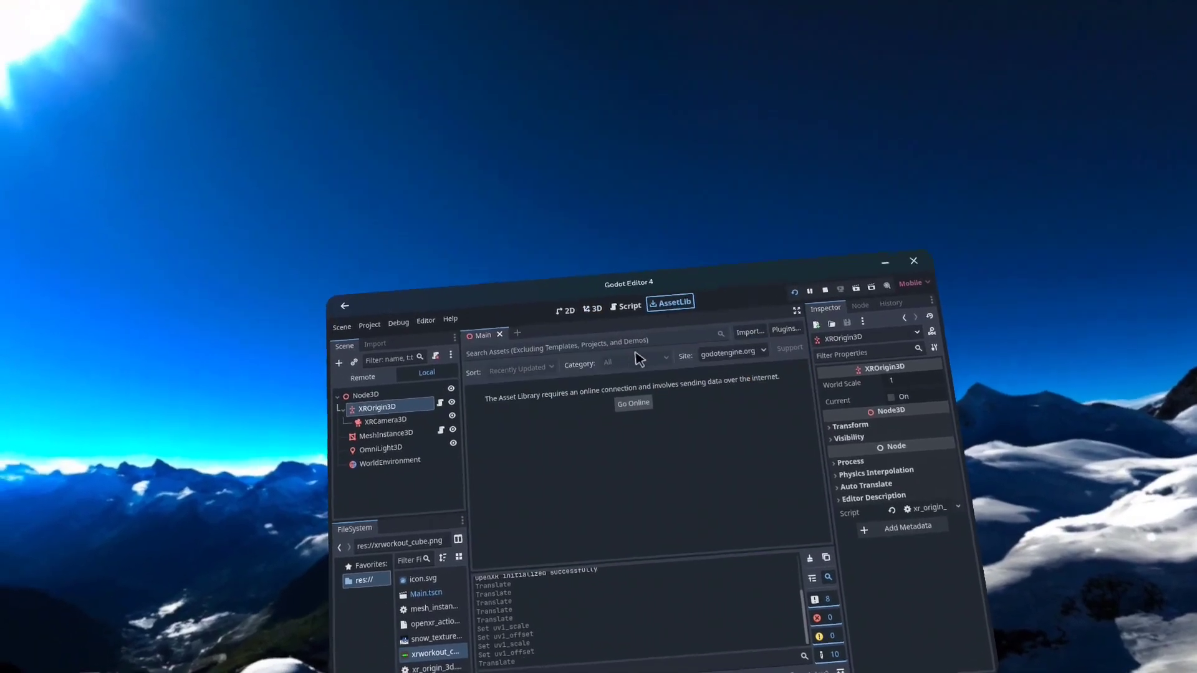
- Go online, view the Godot XR Tools for Godot 4 details, then close them
left_click(632, 402)
type("godot xr")
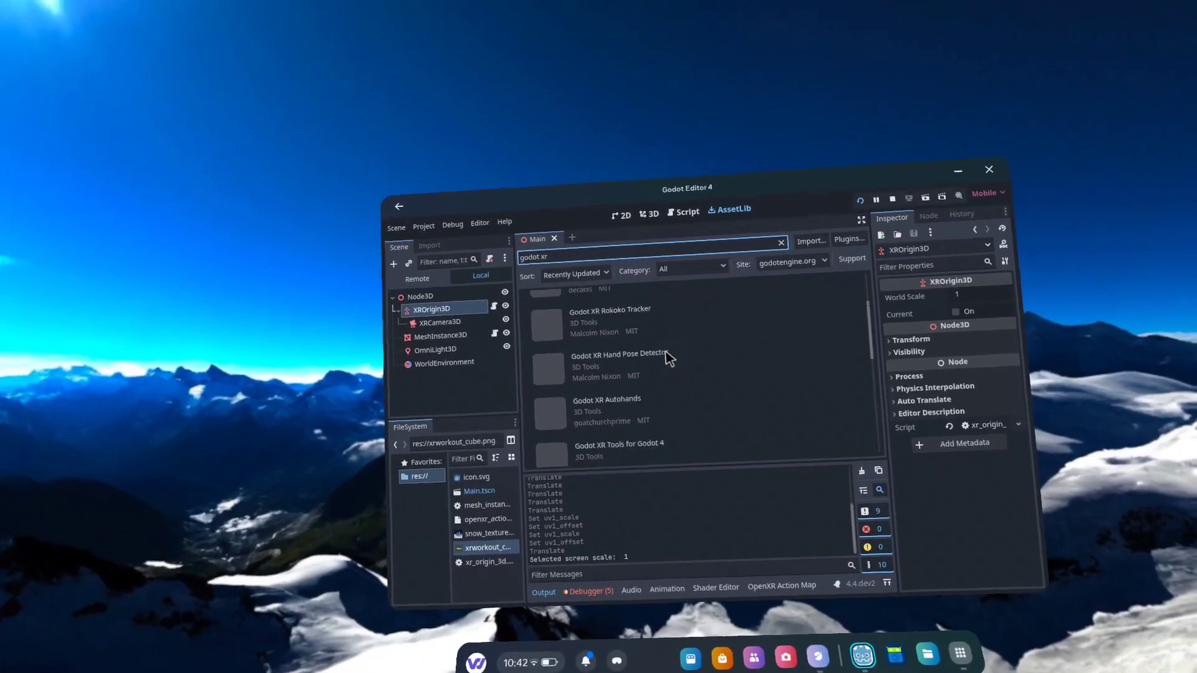
scroll("down", 3)
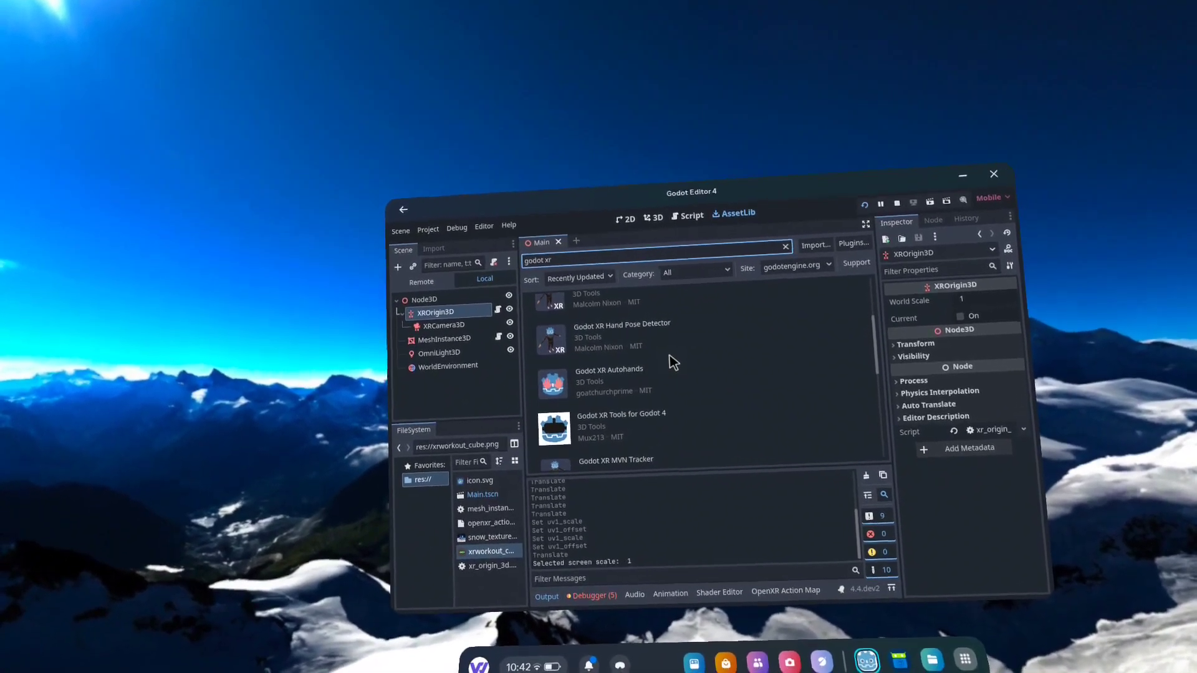
left_click(620, 425)
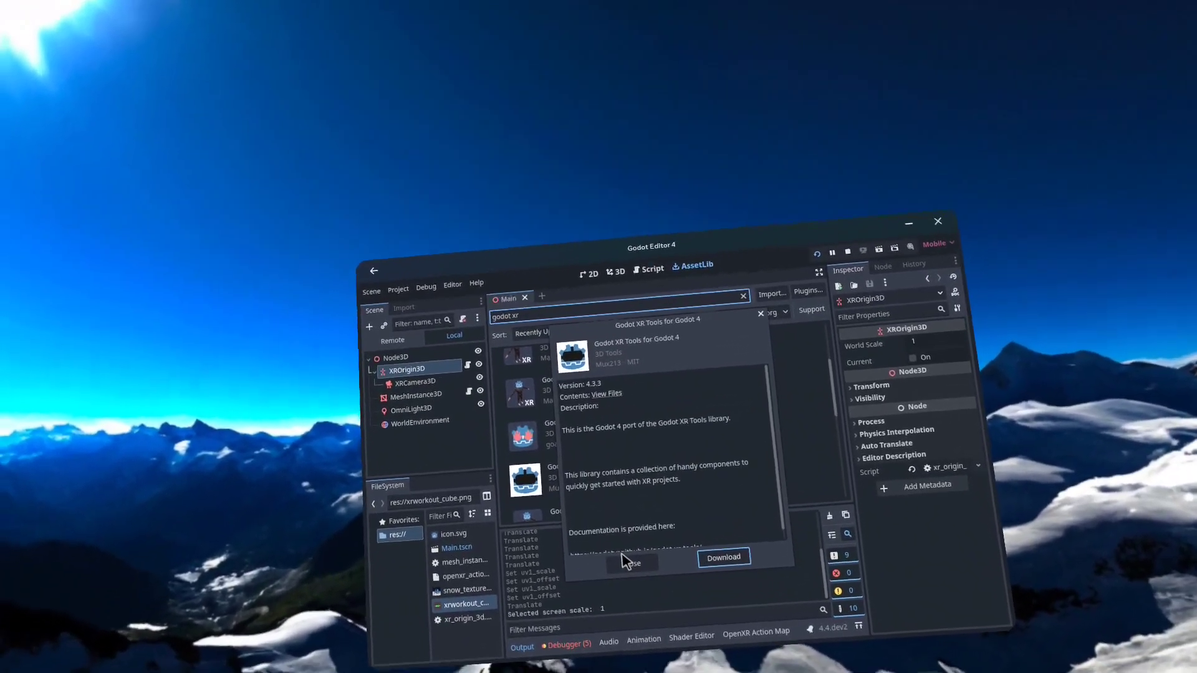
left_click(632, 562)
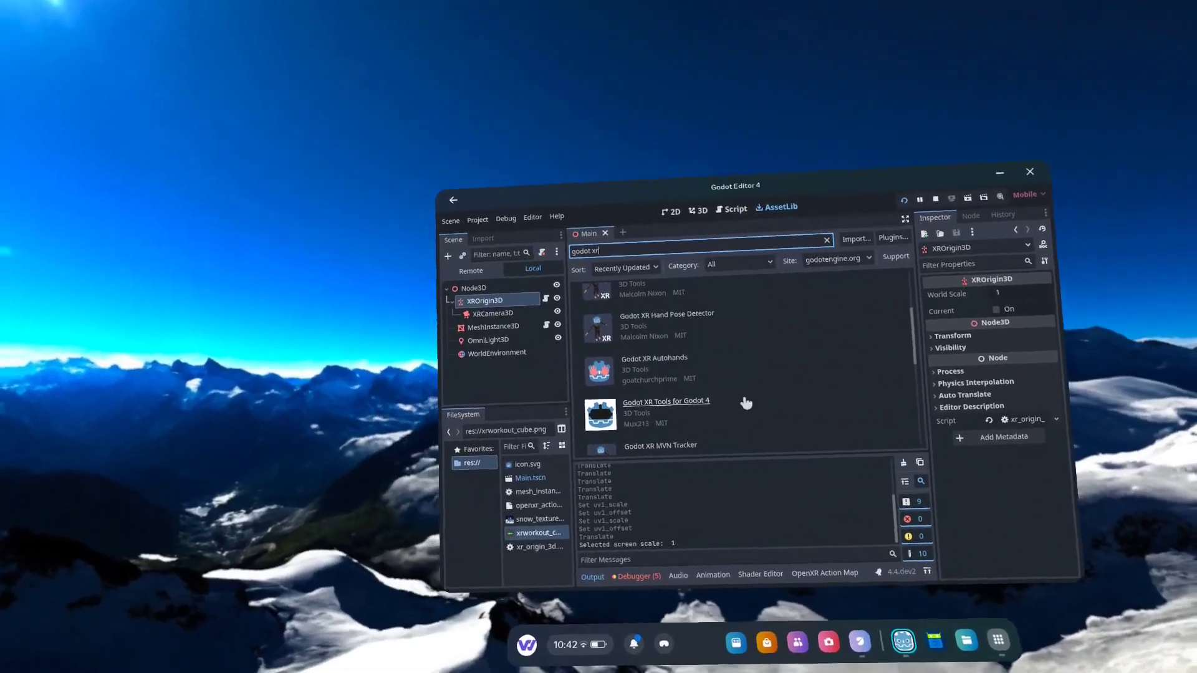